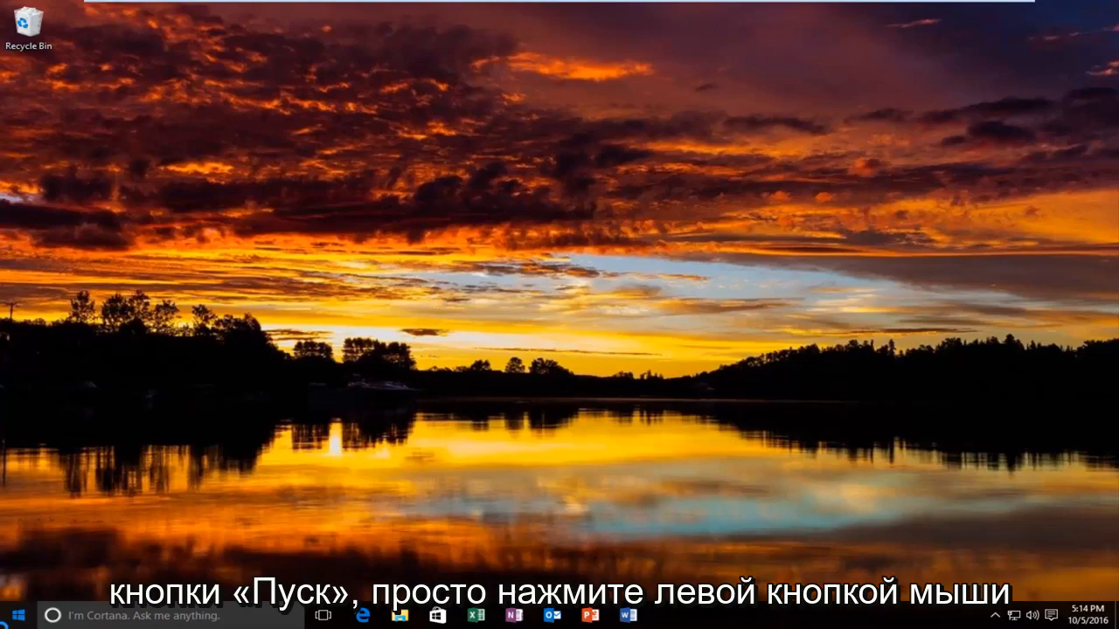
Step: Search 'group policy' from Start and launch the Edit group policy result
{"action": "left_click", "coordinate": [15, 615]}
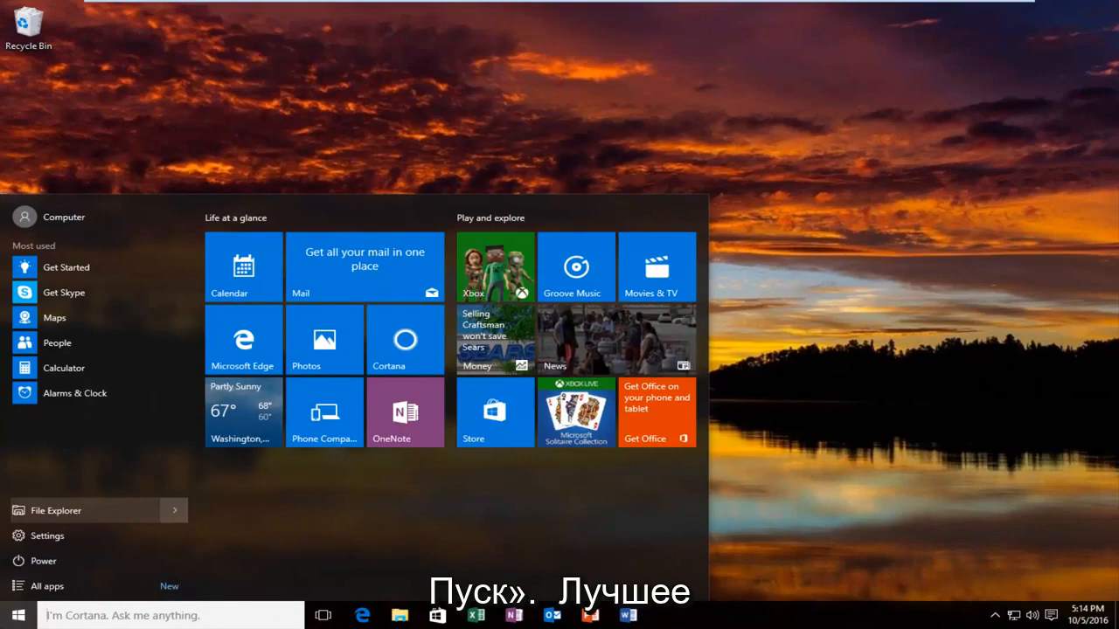
{"action": "type", "text": "group policy"}
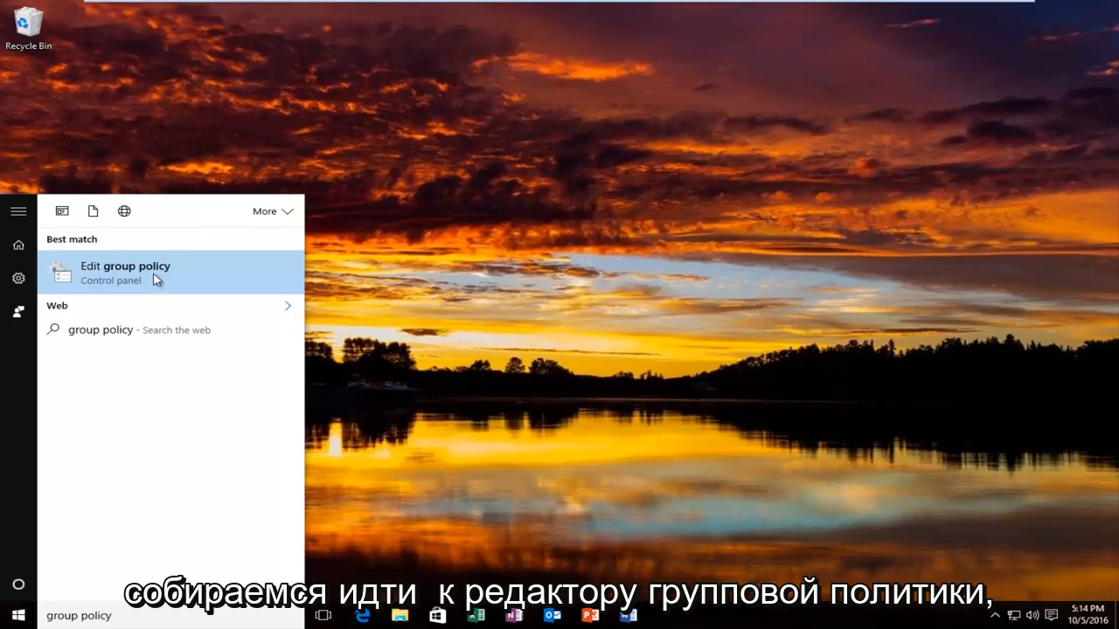
{"action": "mouse_move", "coordinate": [182, 280]}
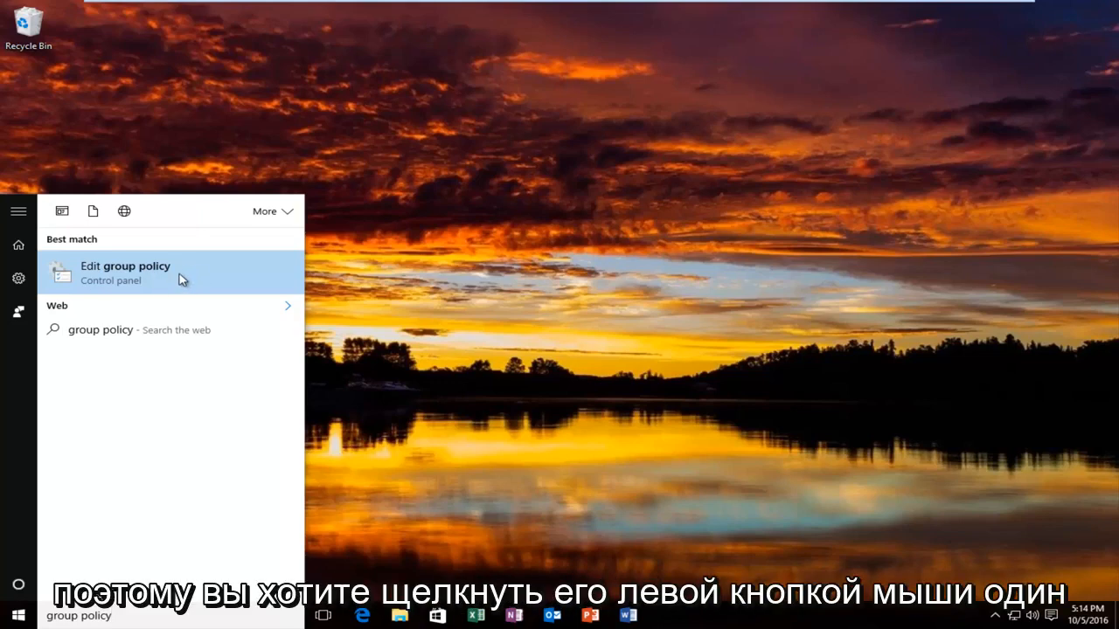
{"action": "left_click", "coordinate": [125, 272]}
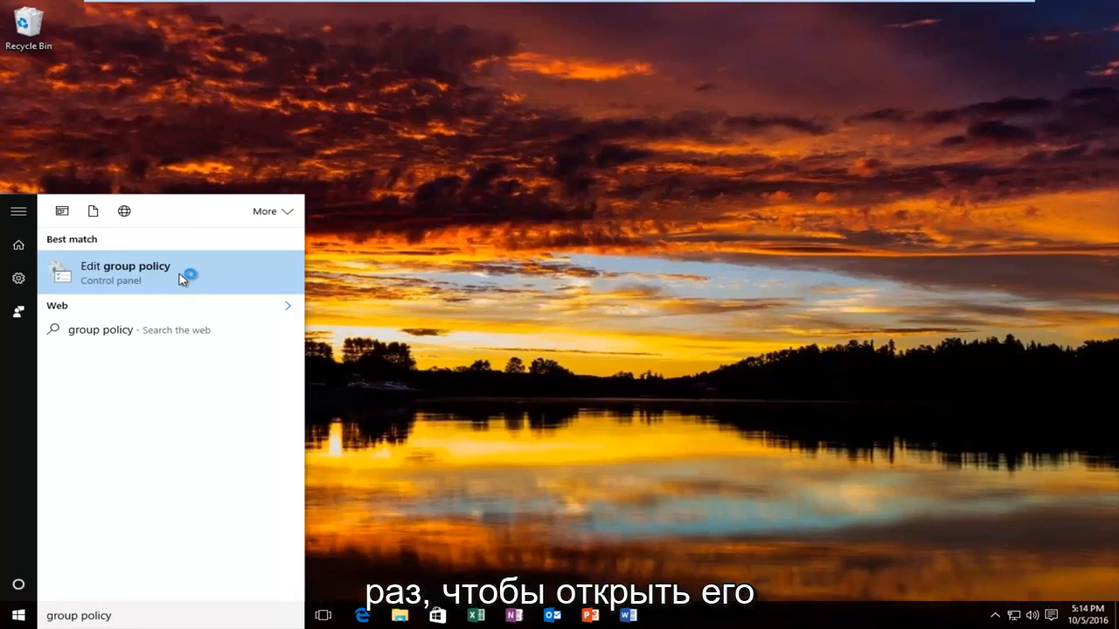
Step: Navigate Computer Configuration > Windows Settings > Security Settings > Local Policies > Security Options
{"action": "left_click", "coordinate": [125, 272]}
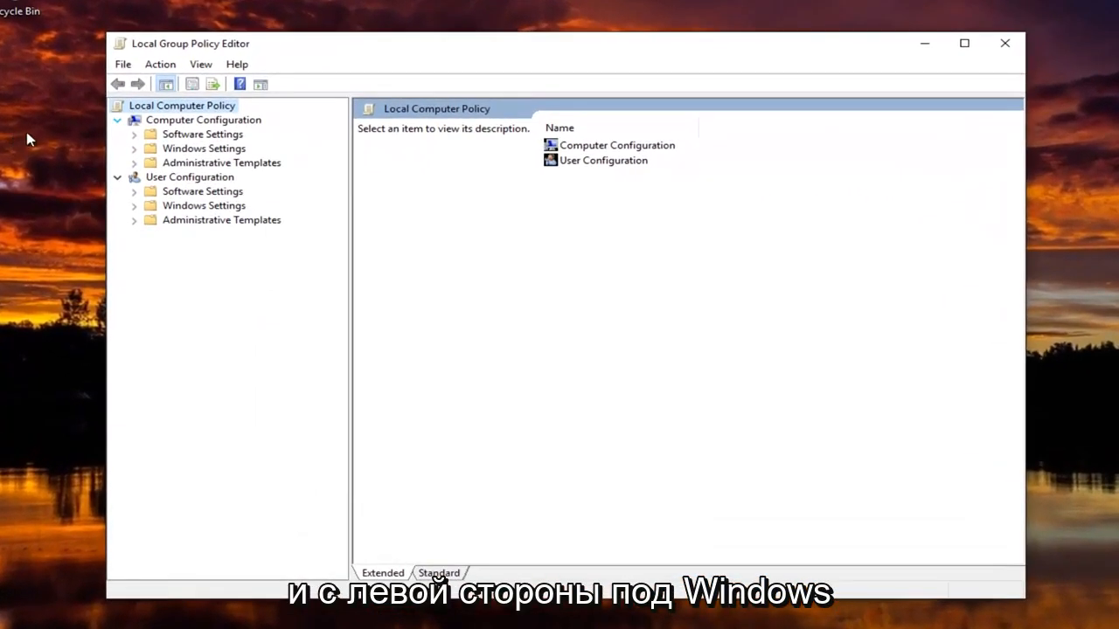
{"action": "left_click", "coordinate": [203, 148]}
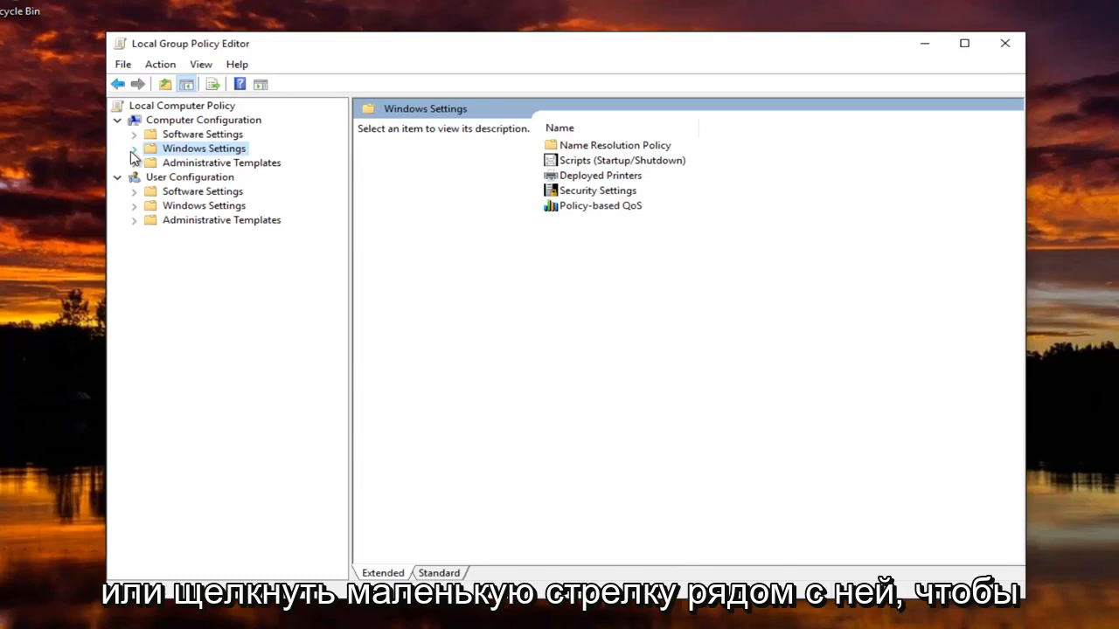
{"action": "left_click", "coordinate": [135, 148]}
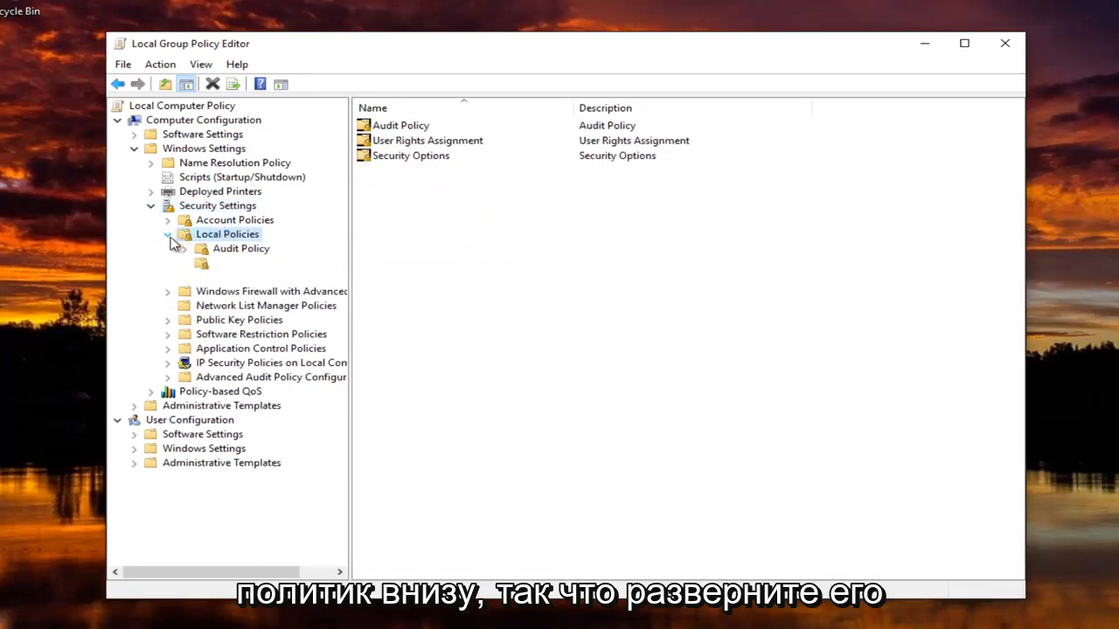
{"action": "left_click", "coordinate": [168, 234]}
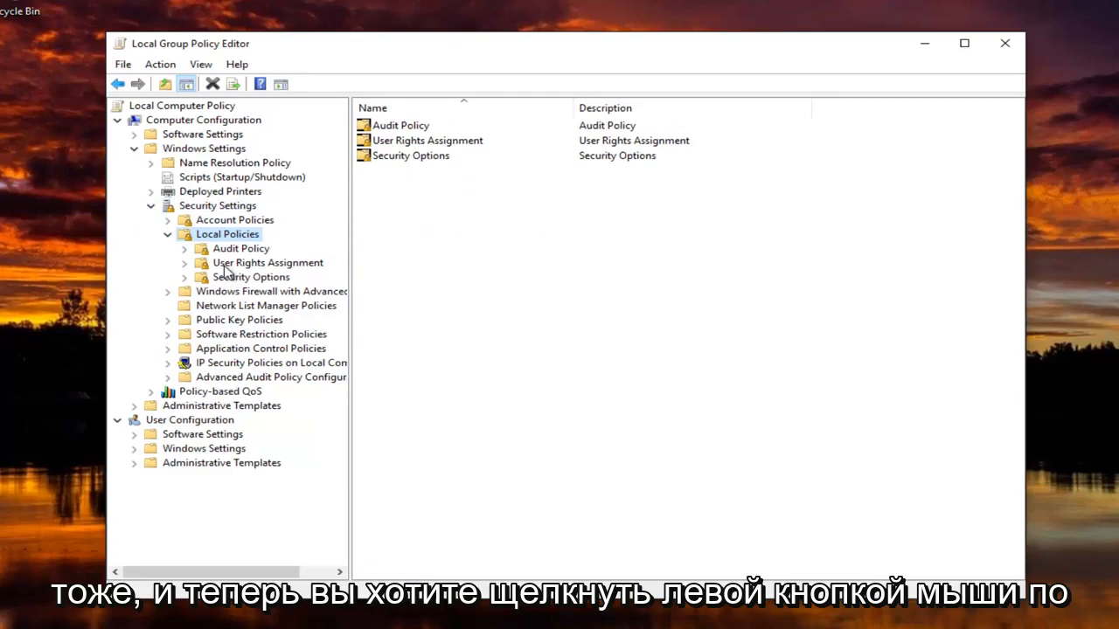
{"action": "left_click", "coordinate": [251, 278]}
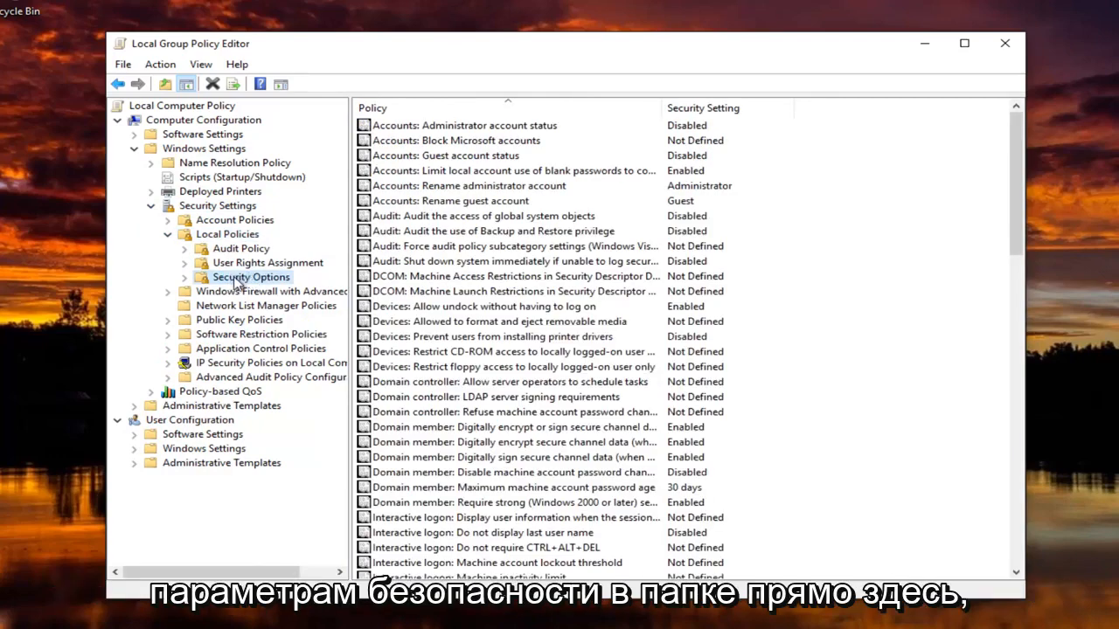
{"action": "mouse_move", "coordinate": [389, 276]}
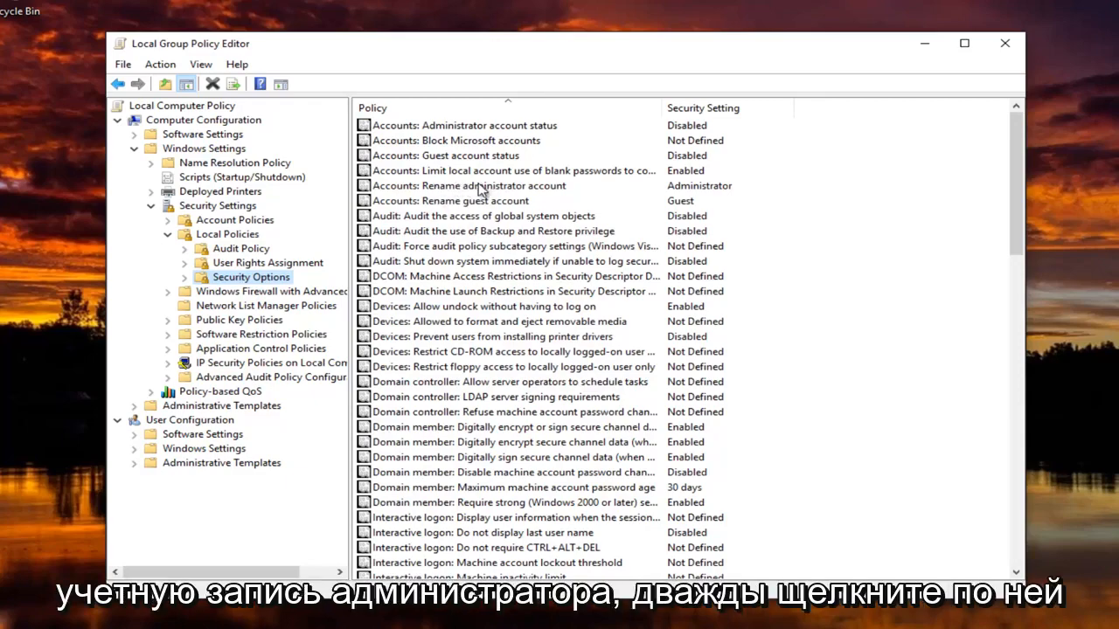
Step: Confirm 'Accounts: Rename administrator account' stays Administrator, then close the editor
{"action": "double_click", "coordinate": [468, 186]}
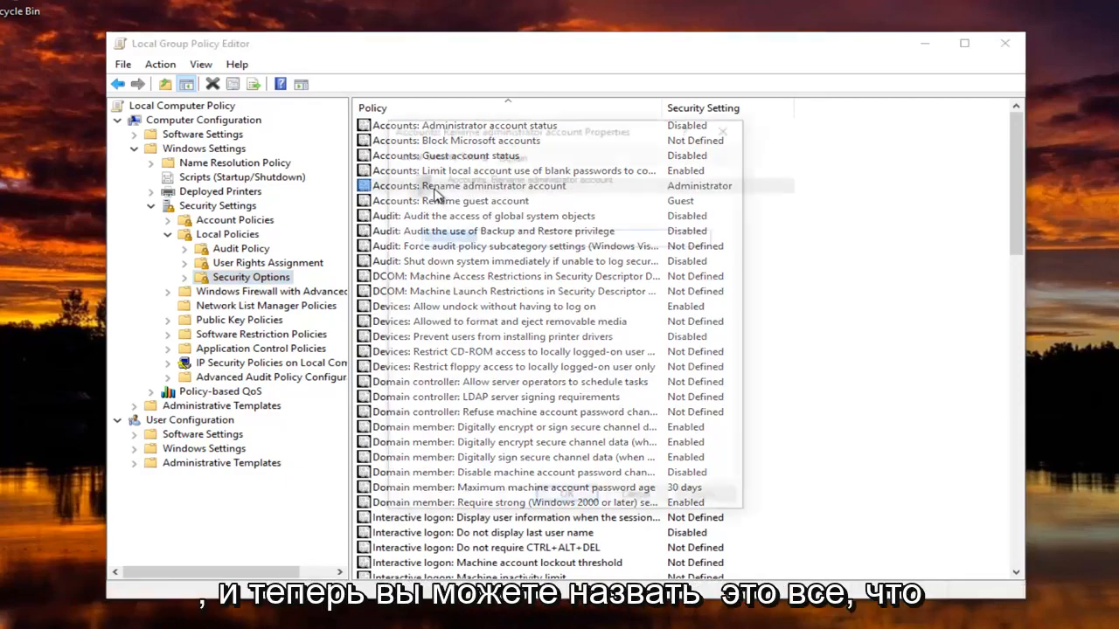
{"action": "double_click", "coordinate": [469, 185]}
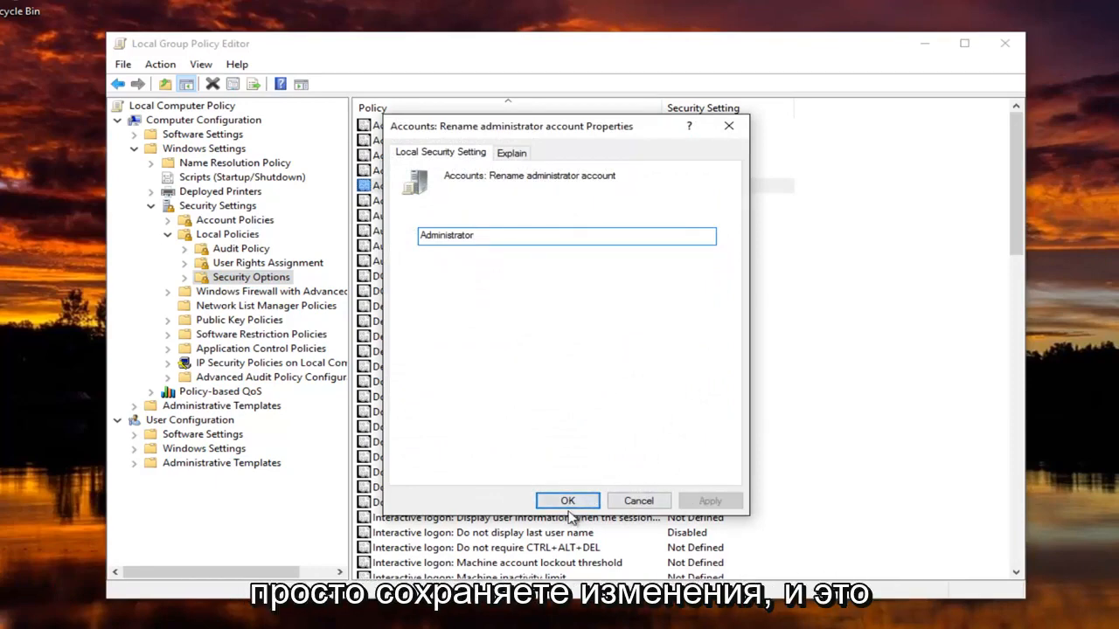
{"action": "left_click", "coordinate": [566, 501]}
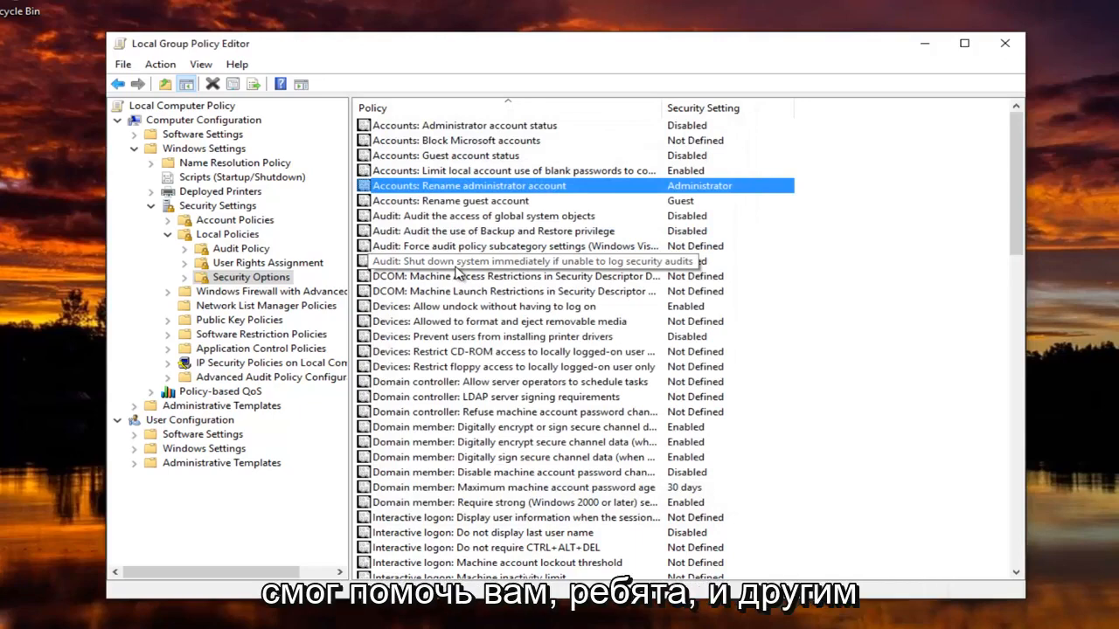
{"action": "mouse_move", "coordinate": [567, 234]}
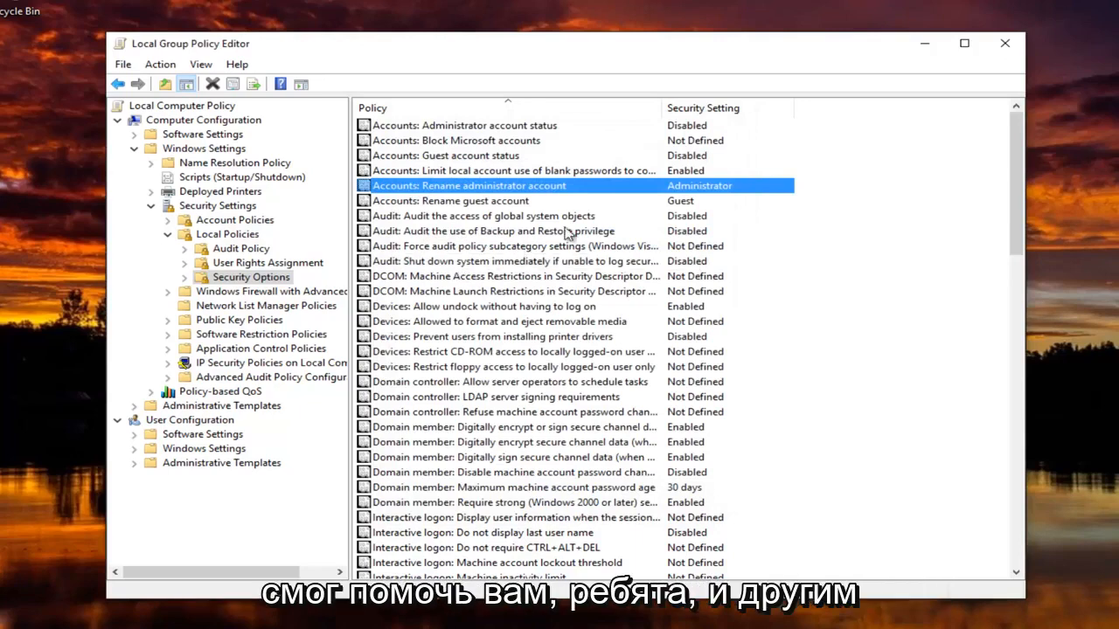
{"action": "left_click", "coordinate": [1005, 43]}
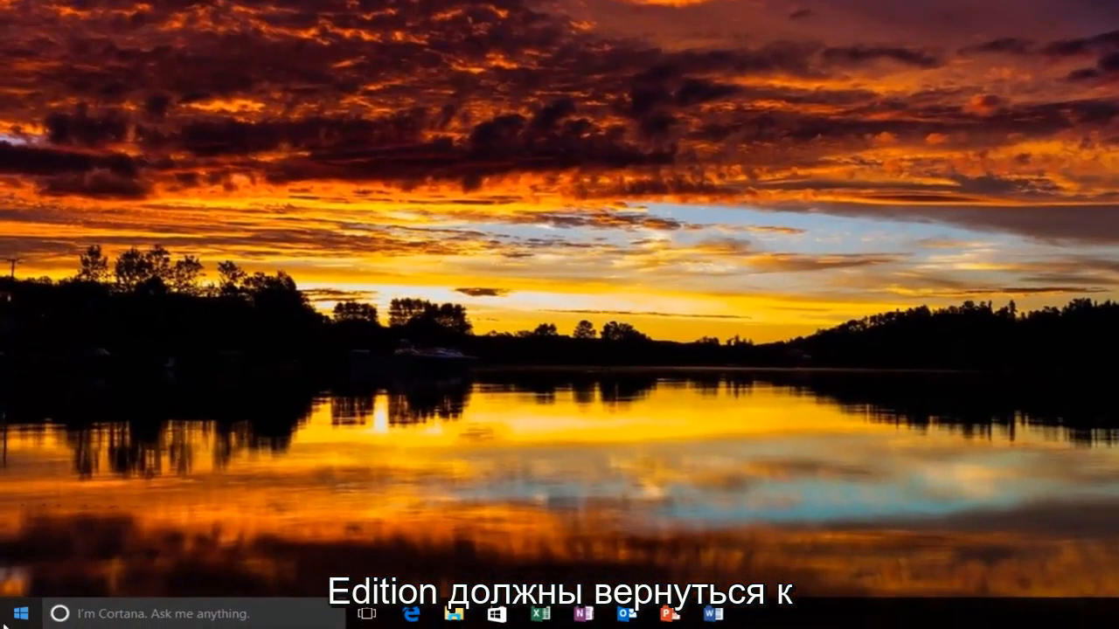
Step: Search 'compute' from Start to find Computer Management
{"action": "left_click", "coordinate": [13, 613]}
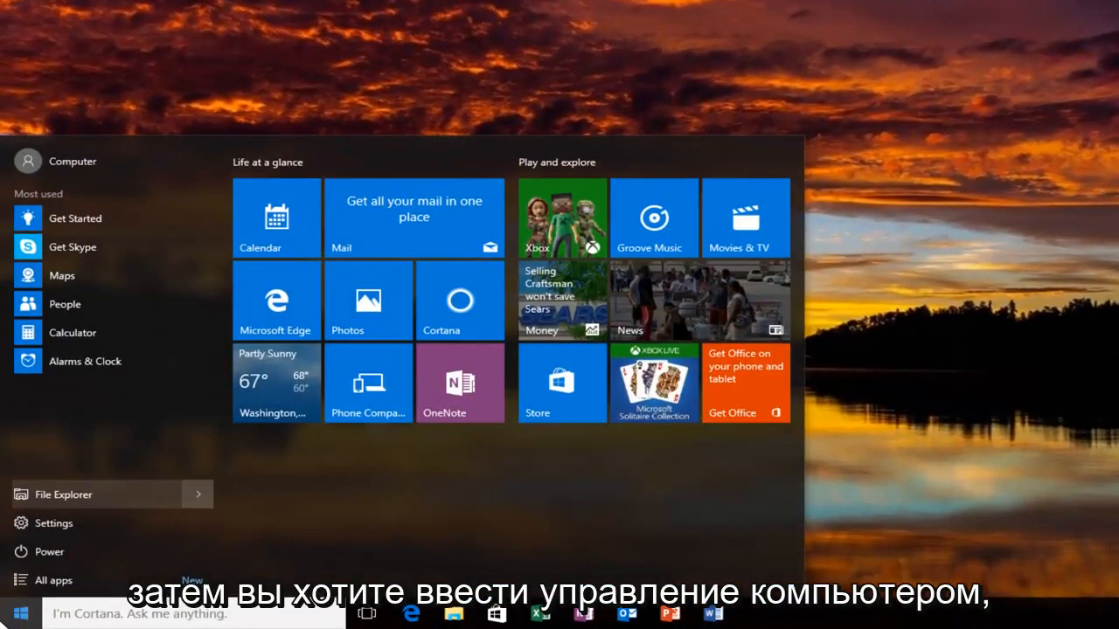
{"action": "type", "text": "compute"}
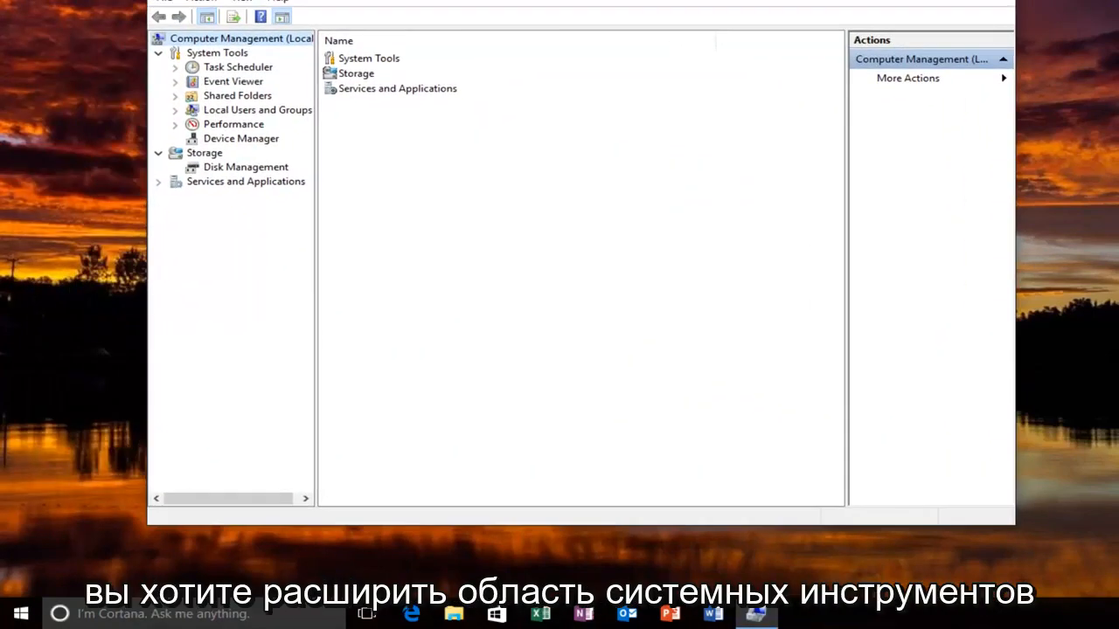
Step: Show Users under Local Users and Groups and bring up the Administrator account's context menu
{"action": "left_click", "coordinate": [159, 52]}
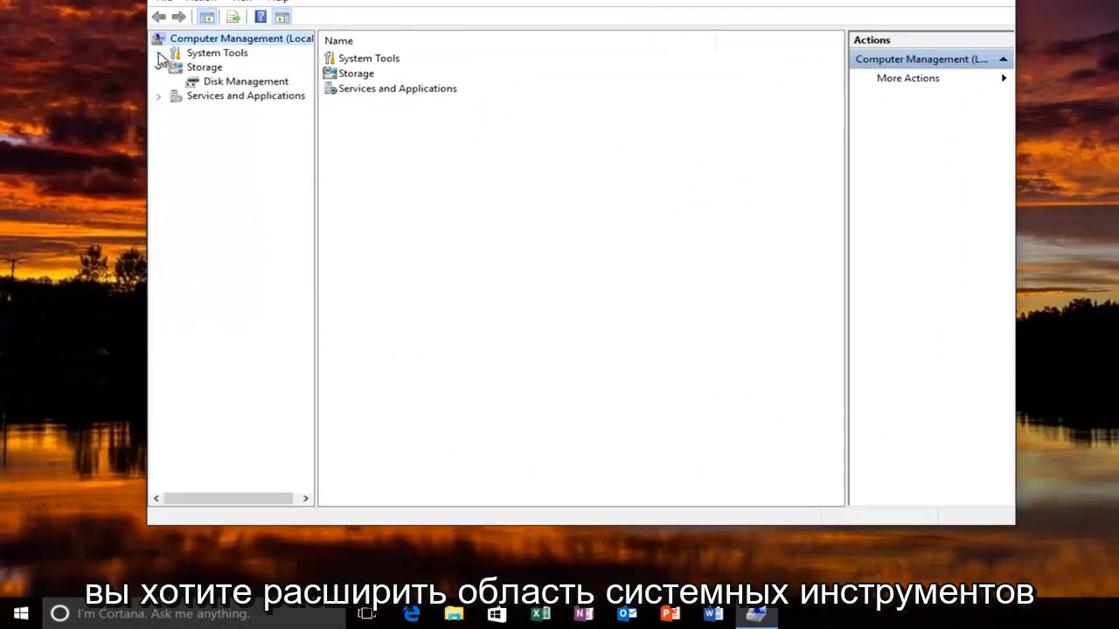
{"action": "left_click", "coordinate": [158, 52]}
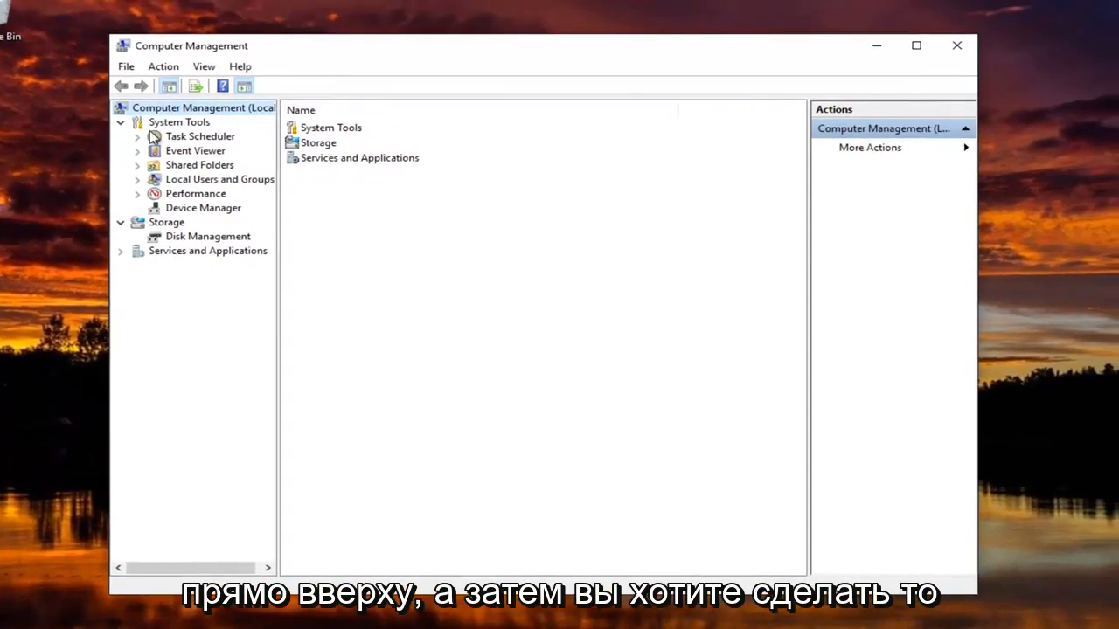
{"action": "left_click", "coordinate": [137, 179]}
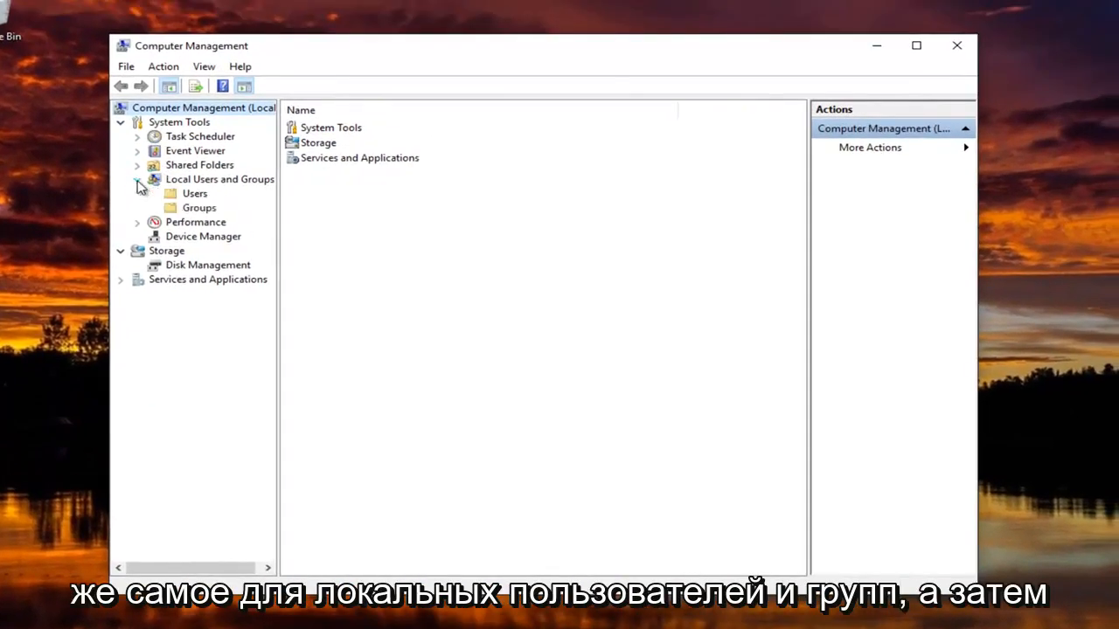
{"action": "left_click", "coordinate": [137, 179]}
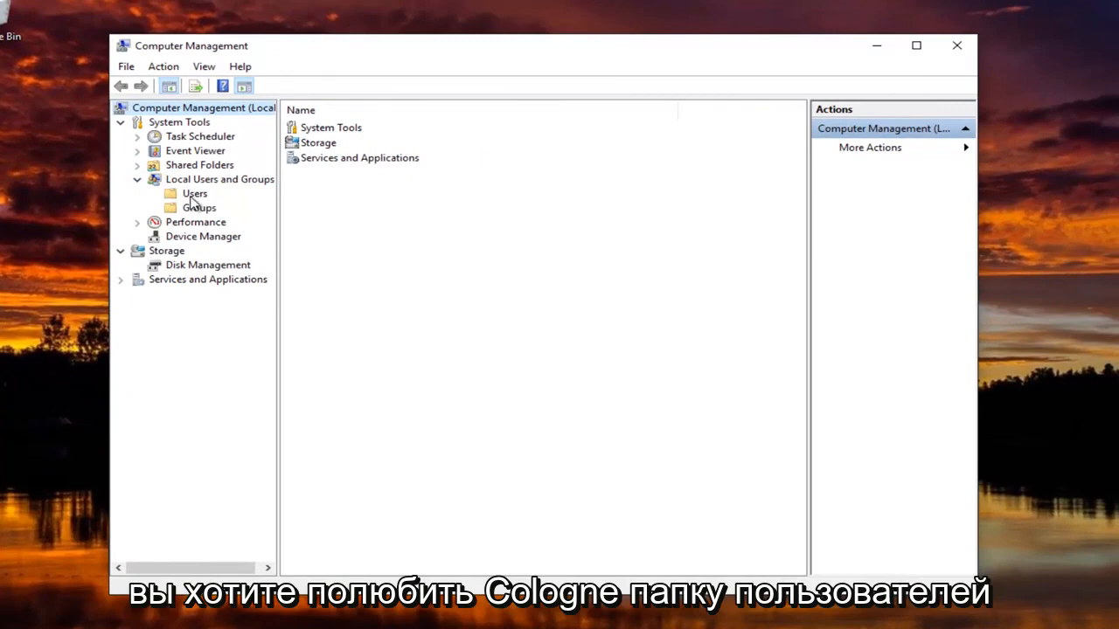
{"action": "left_click", "coordinate": [194, 193]}
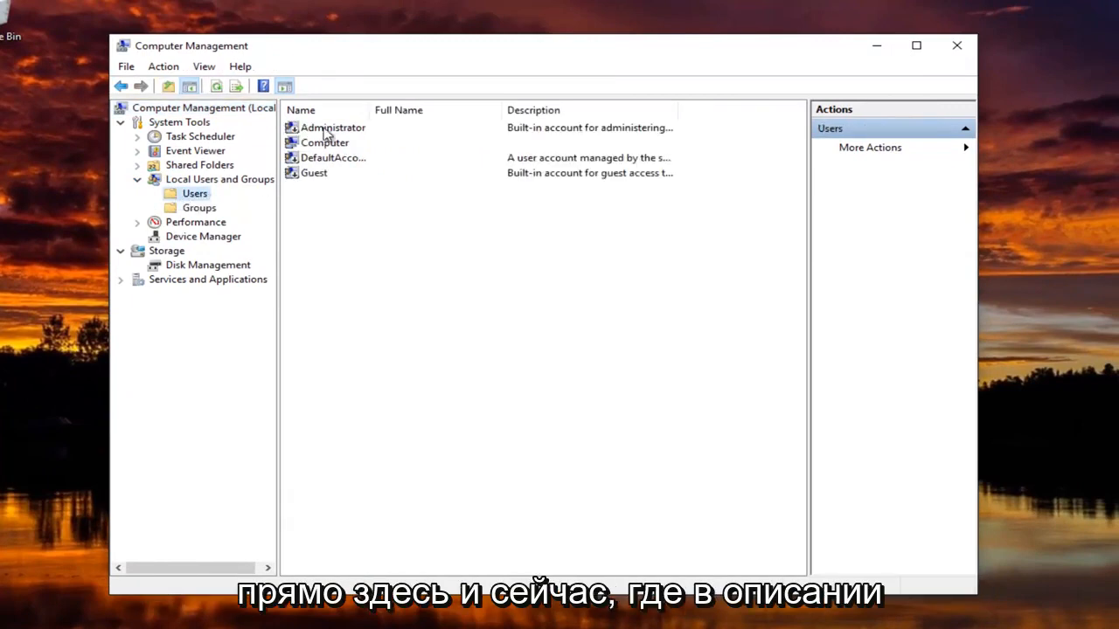
{"action": "left_click", "coordinate": [332, 127]}
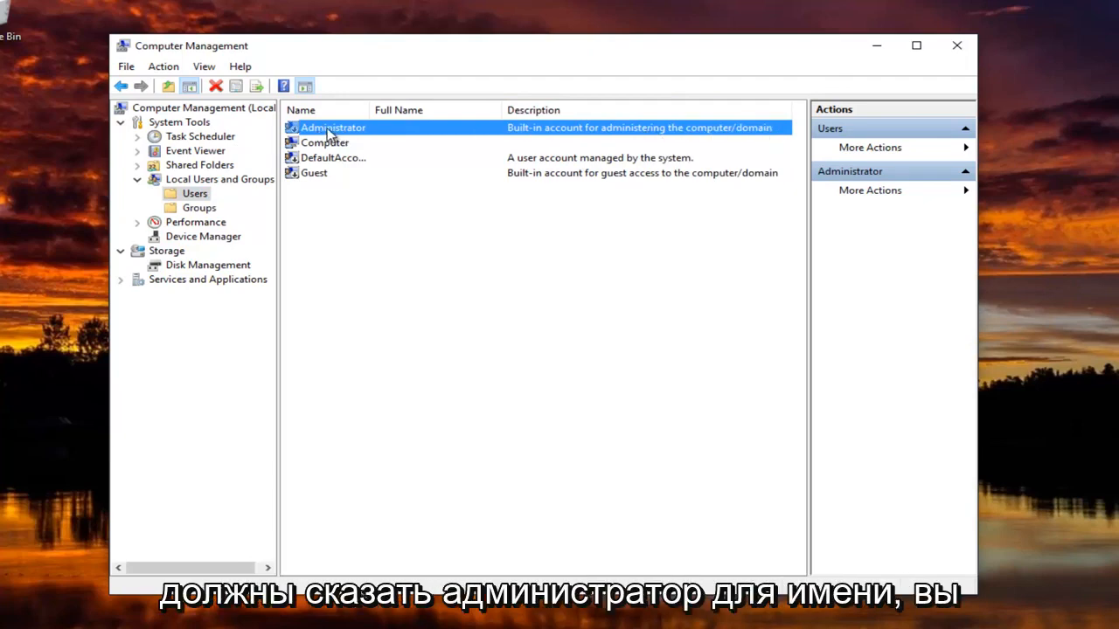
{"action": "right_click", "coordinate": [333, 127]}
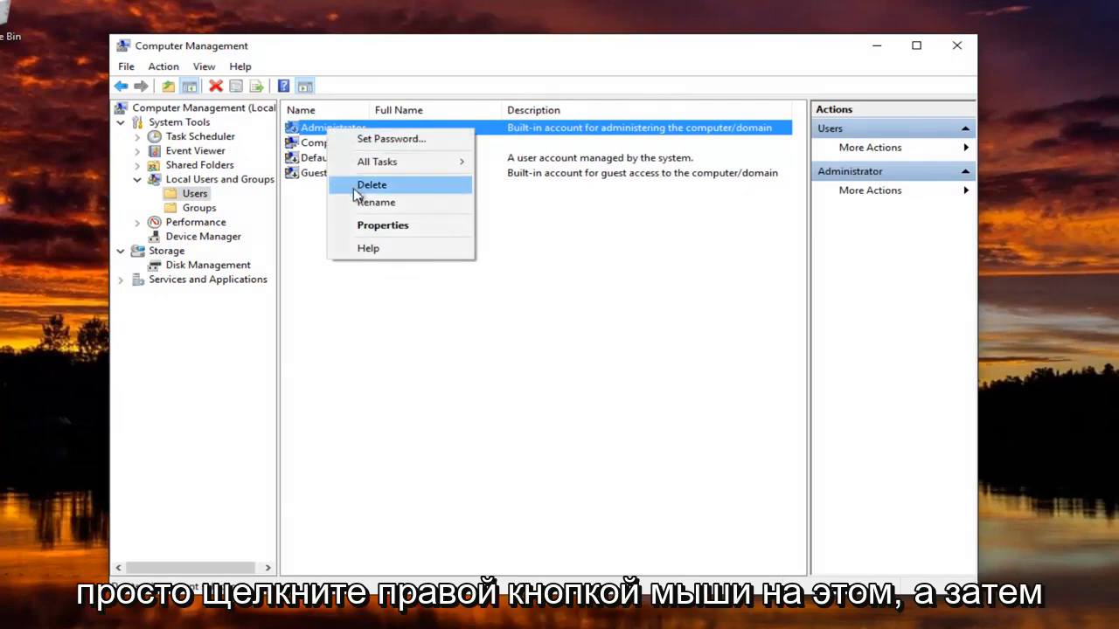